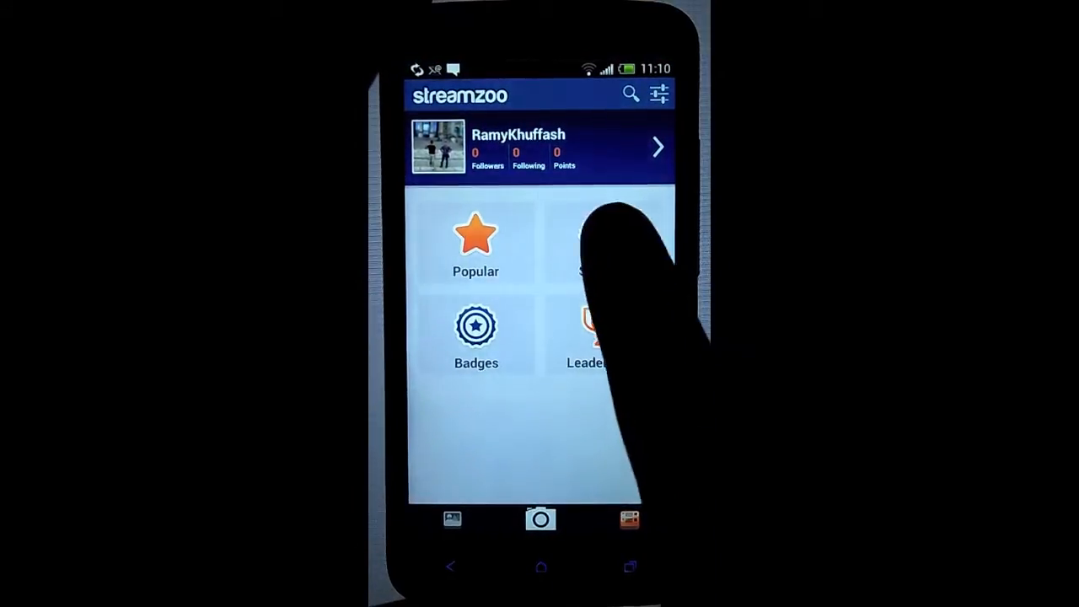
- Follow the #streamzoo and #sweet streams from the Streams list, then go back to the main menu
left_click(599, 244)
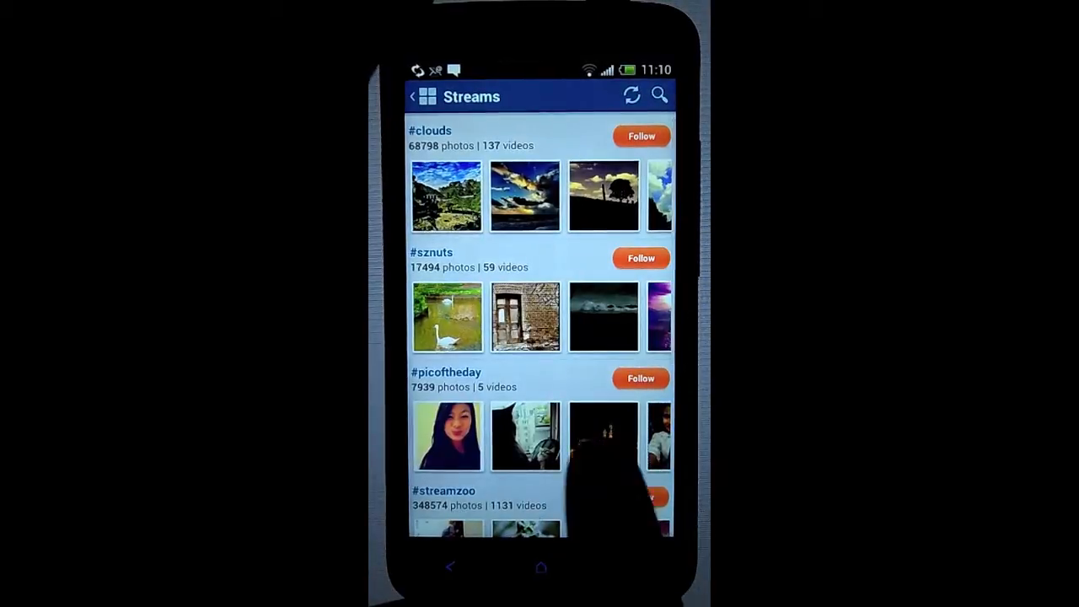
scroll("down", 3)
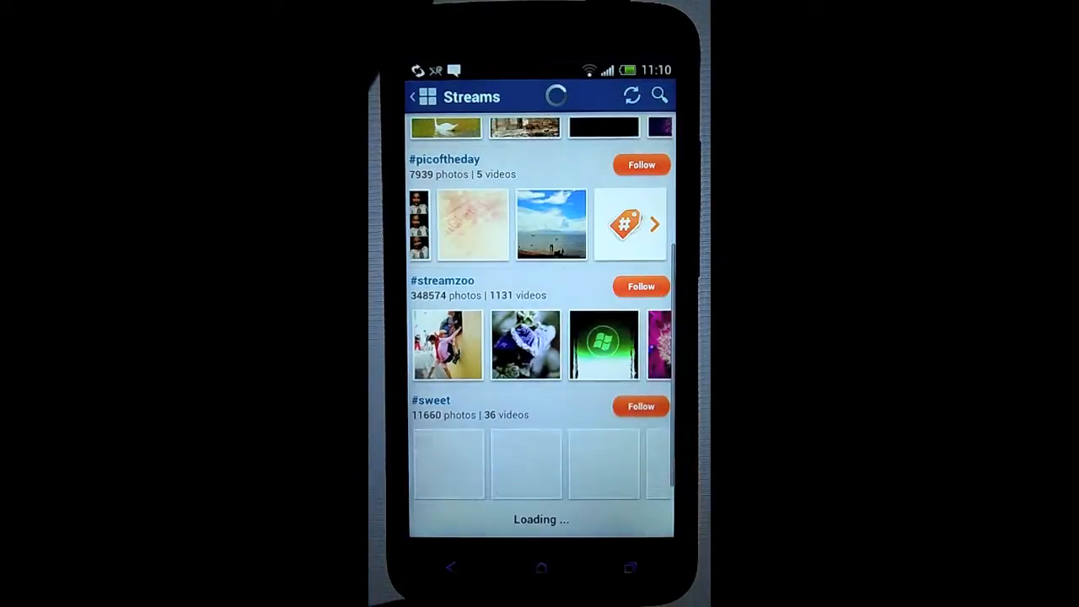
left_click(641, 286)
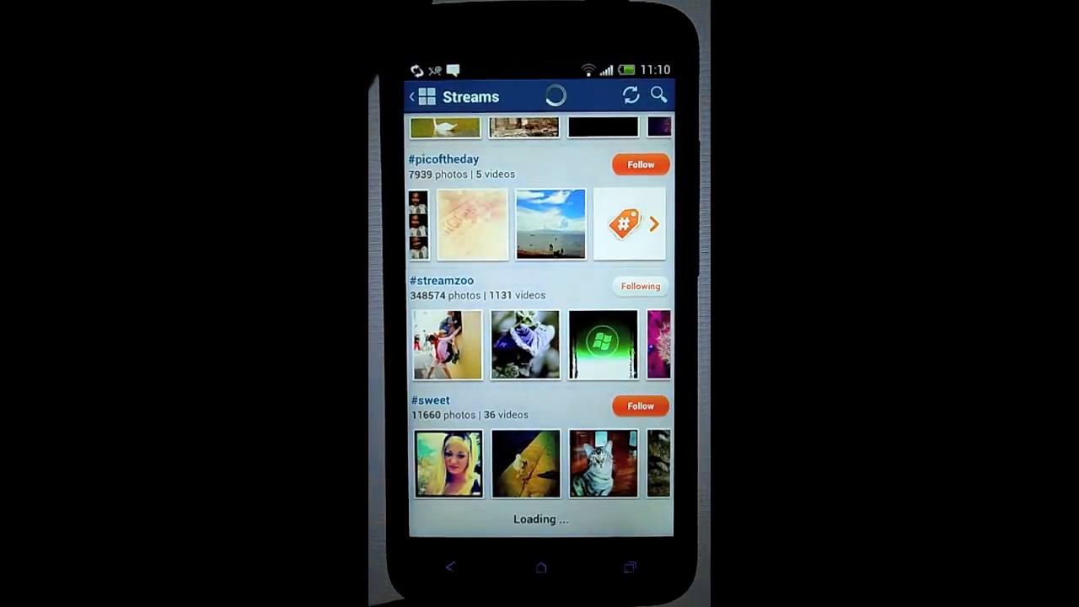
scroll("down", 3)
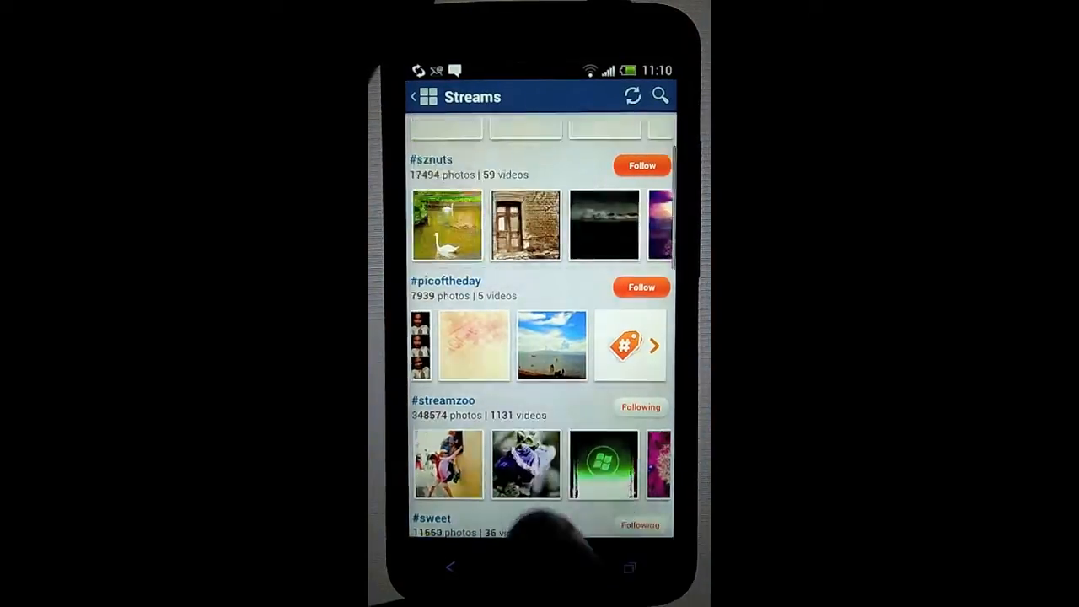
left_click(414, 96)
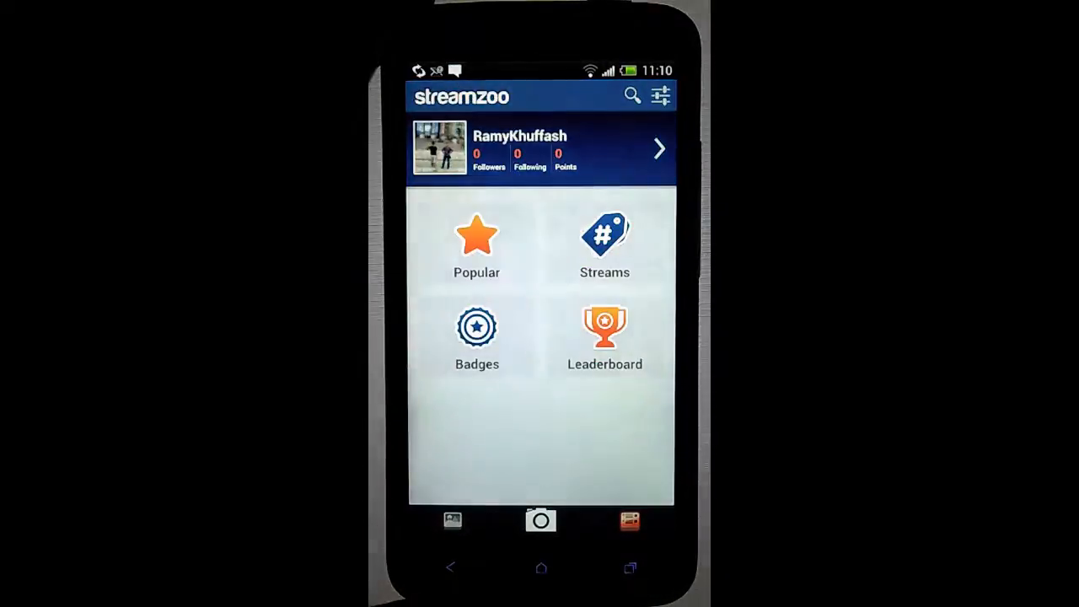
left_click(540, 519)
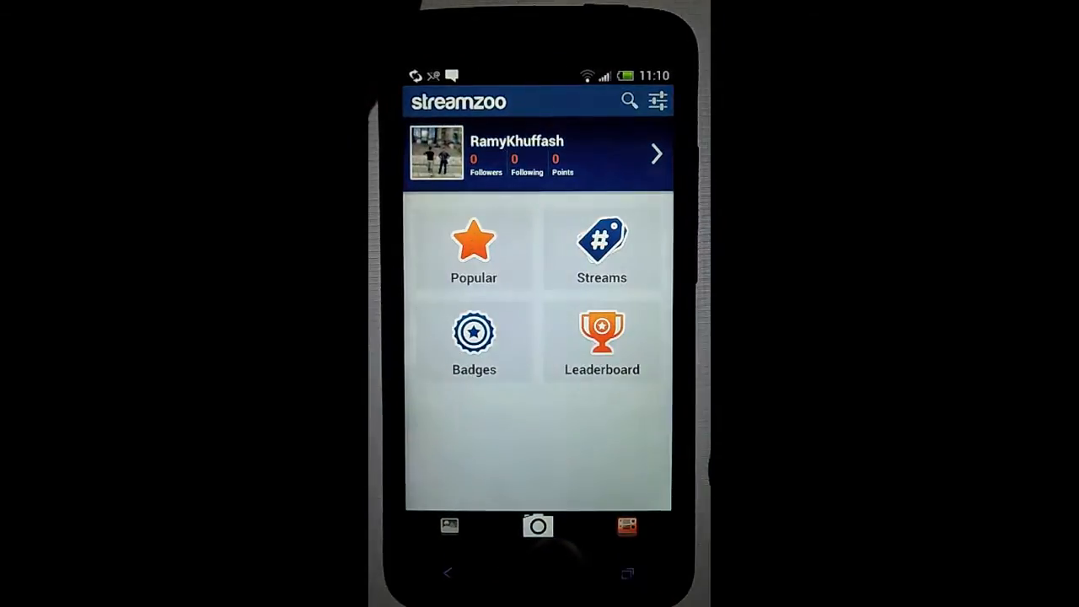
- View the masked cat photo in #sweet, swipe to the next photo, then exit to the home screen
left_click(601, 249)
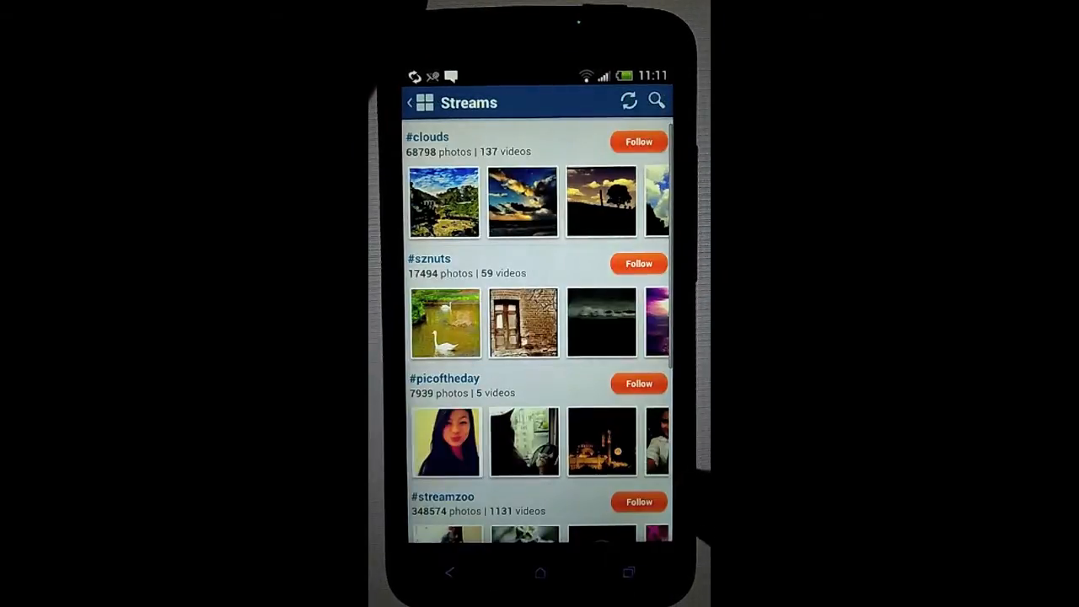
scroll("down", 3)
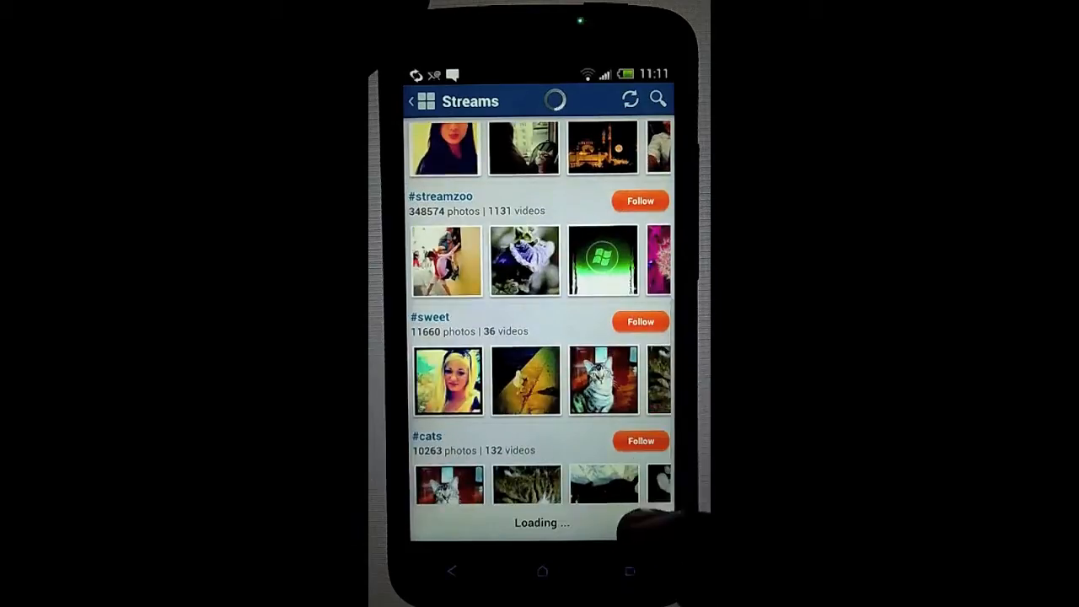
scroll("down", 3)
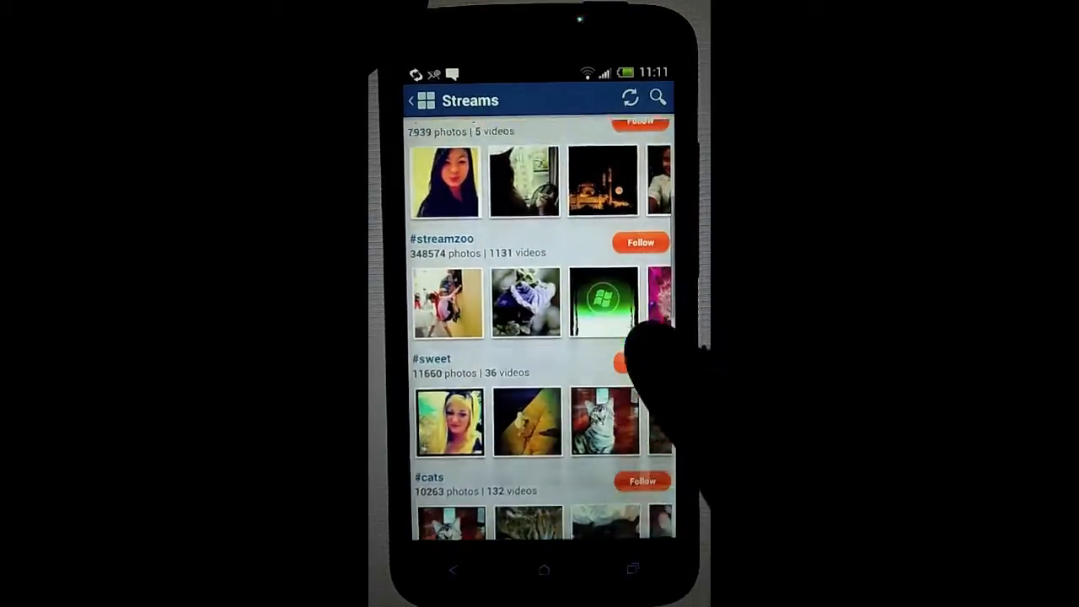
left_click(603, 302)
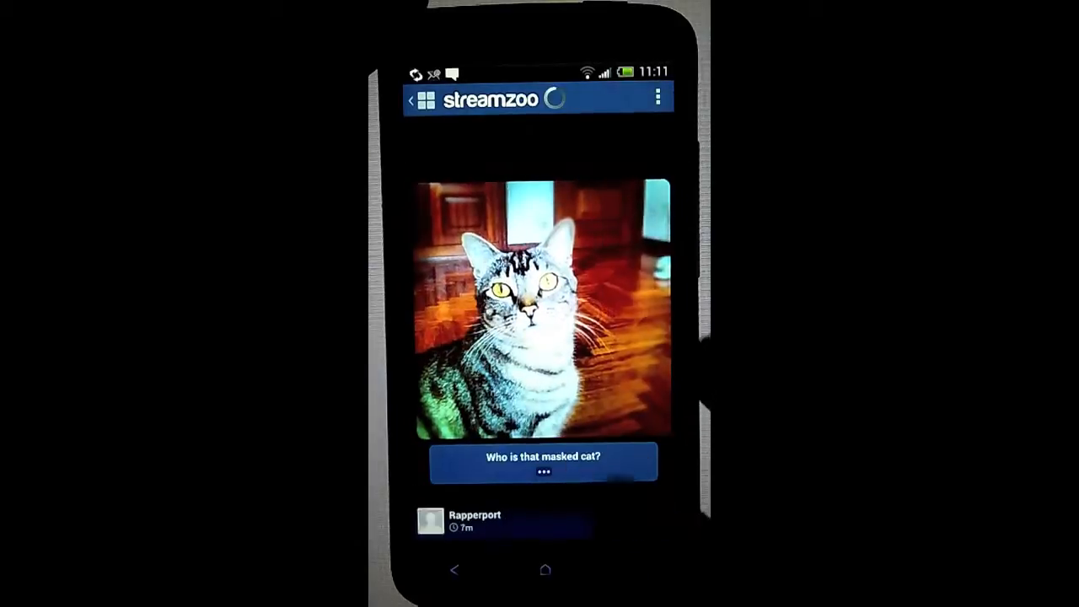
scroll("left", 3)
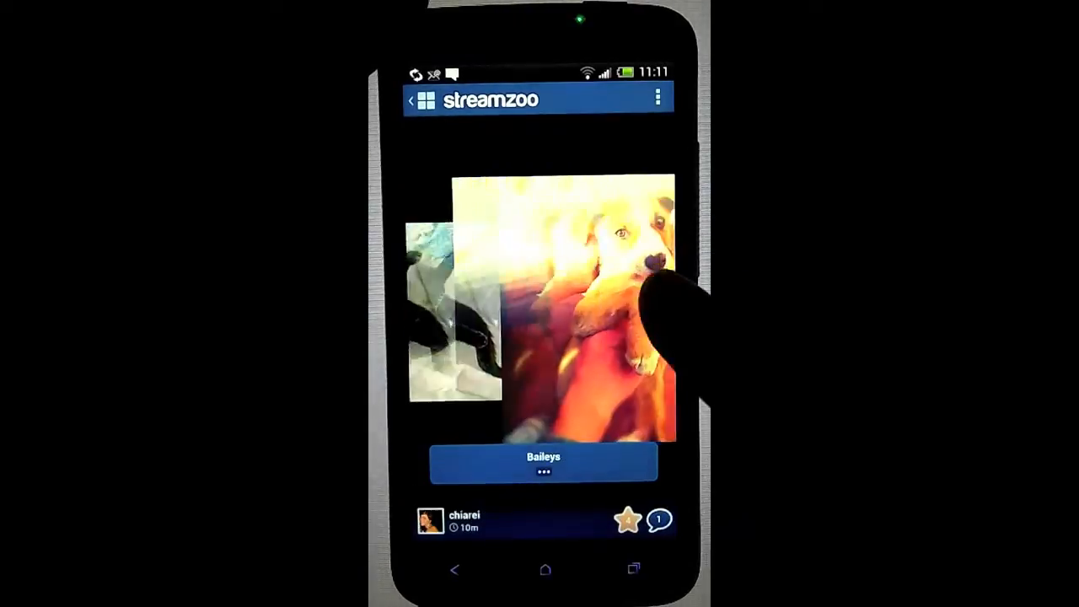
left_click(545, 569)
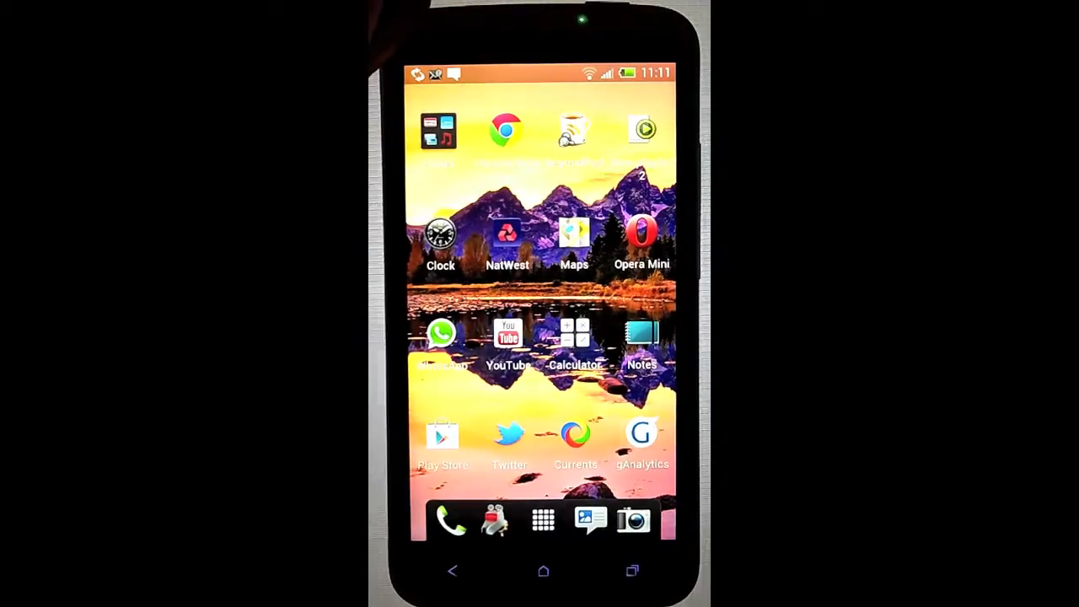
- Launch Looplr and scroll its Live feed through several rows of recent user clips
scroll("left", 3)
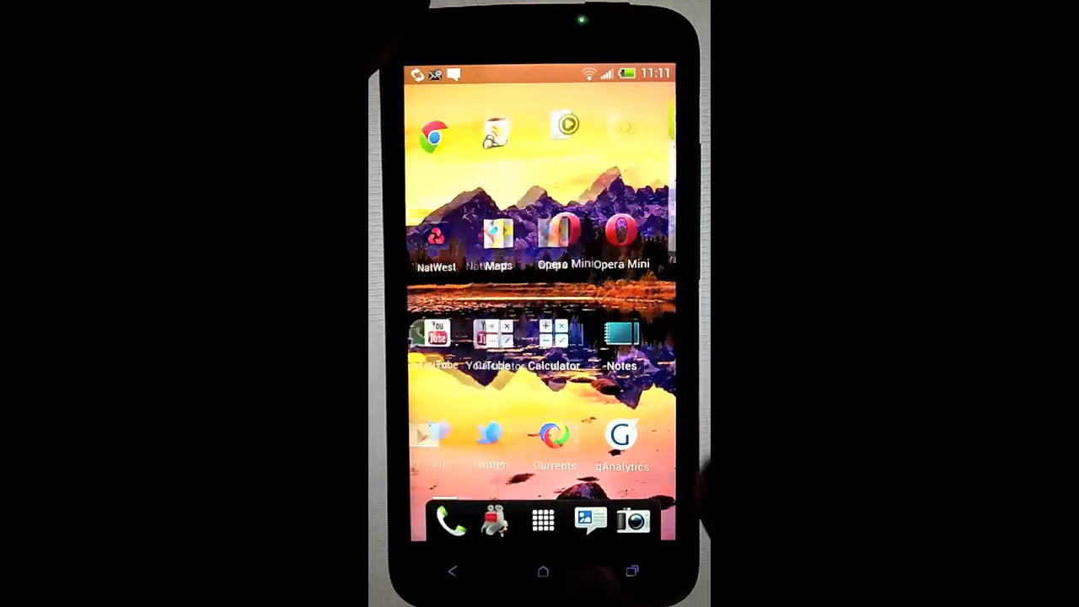
scroll("left", 3)
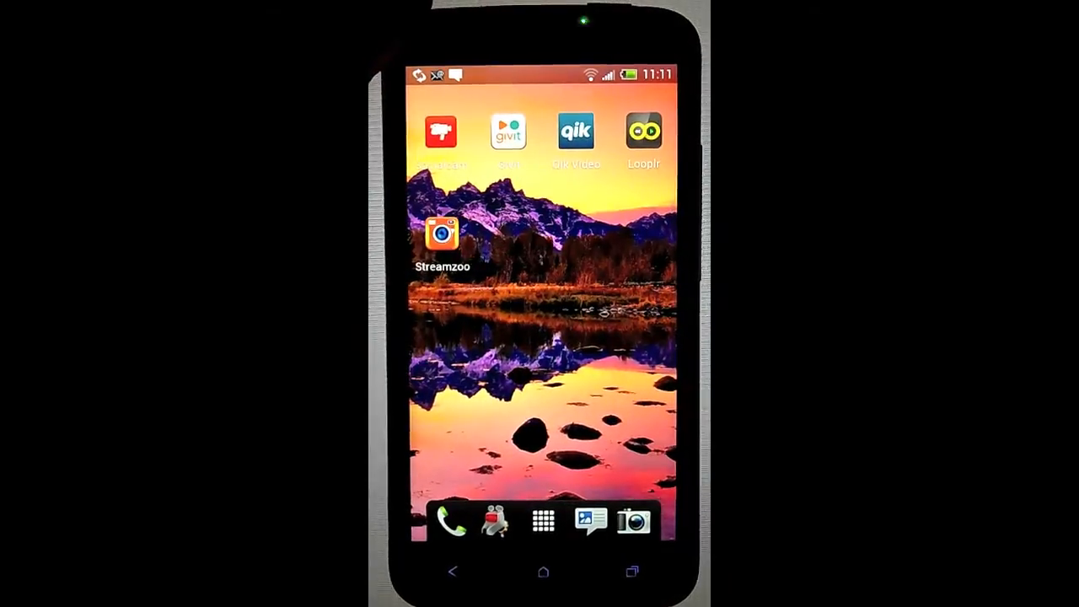
left_click(643, 131)
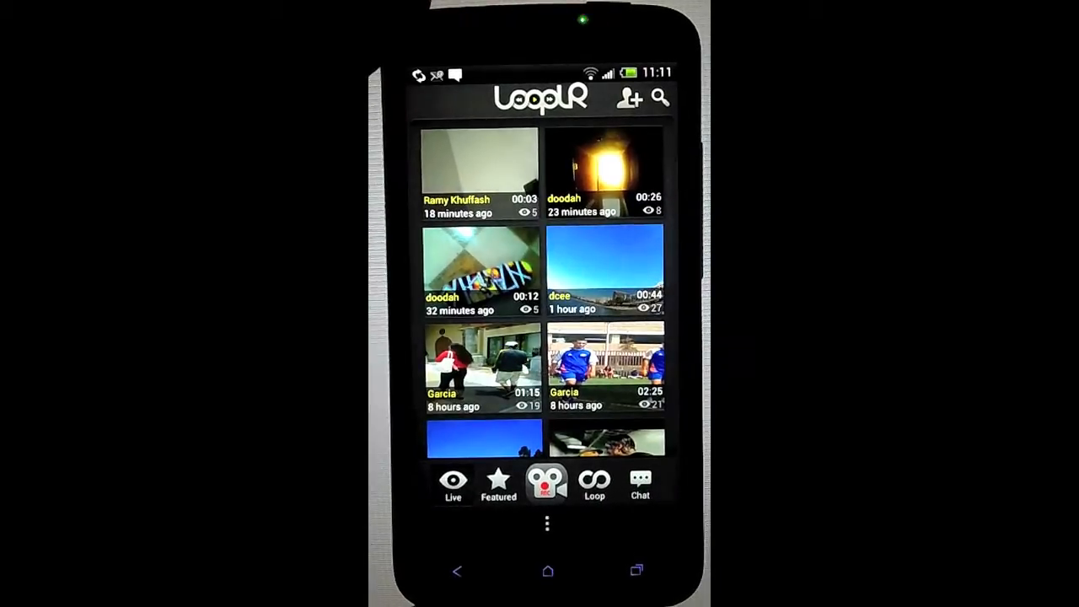
scroll("down", 3)
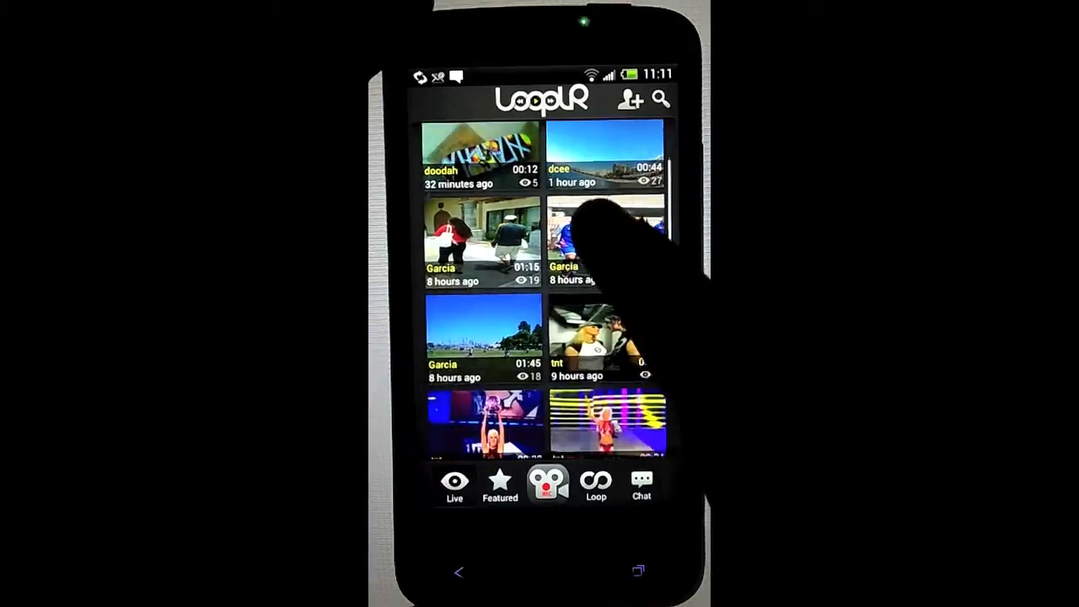
scroll("down", 3)
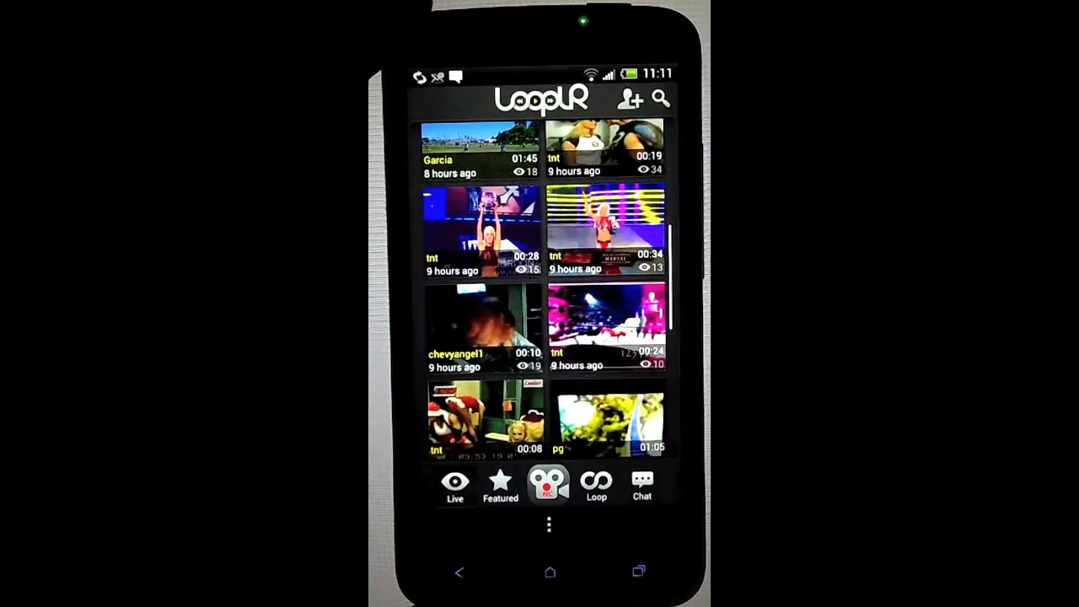
scroll("down", 3)
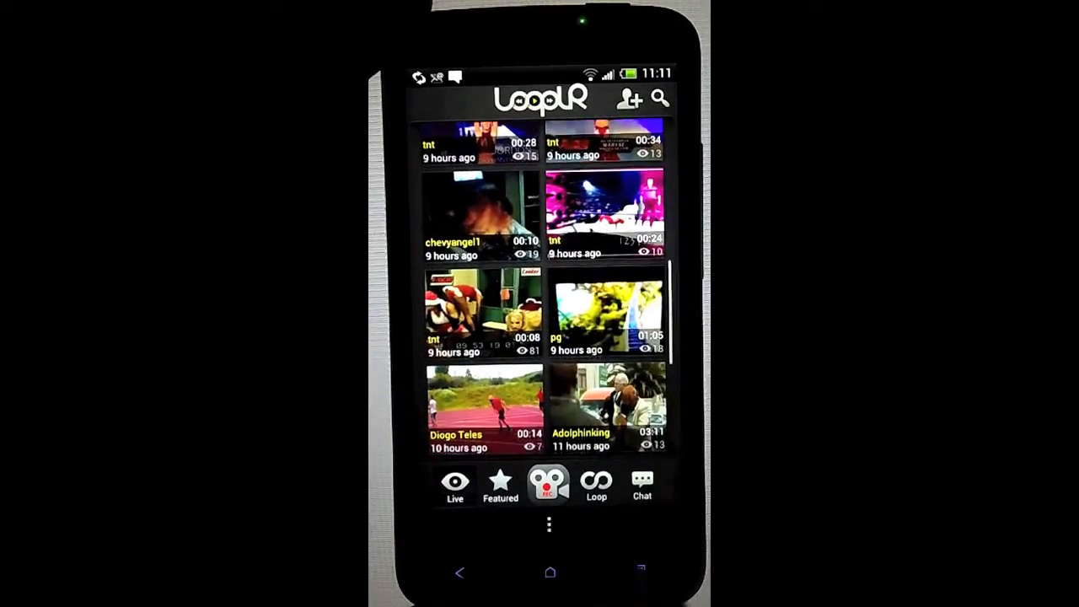
scroll("down", 3)
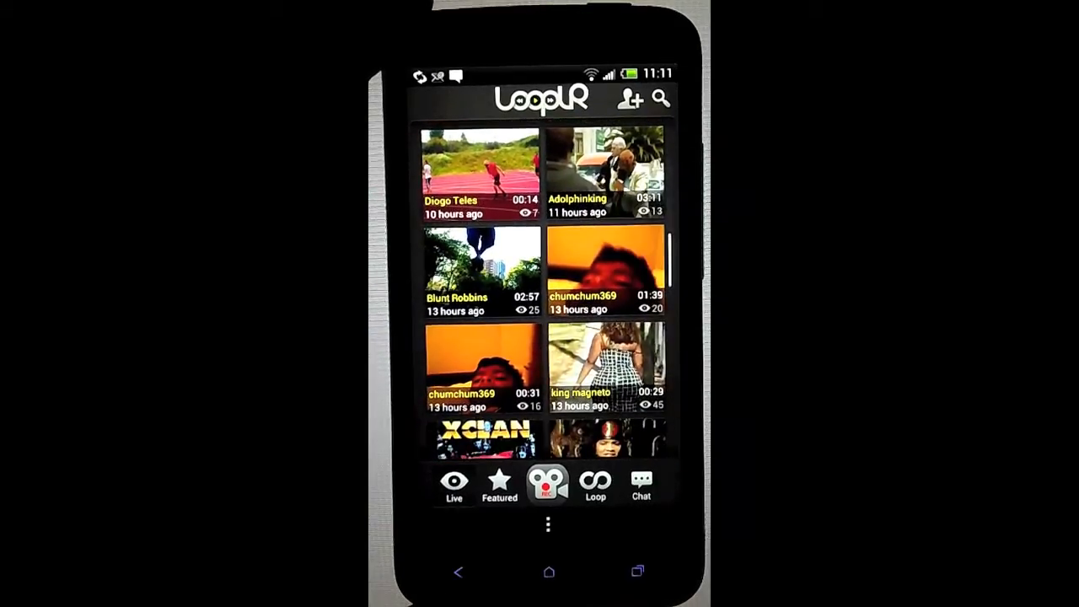
left_click(548, 483)
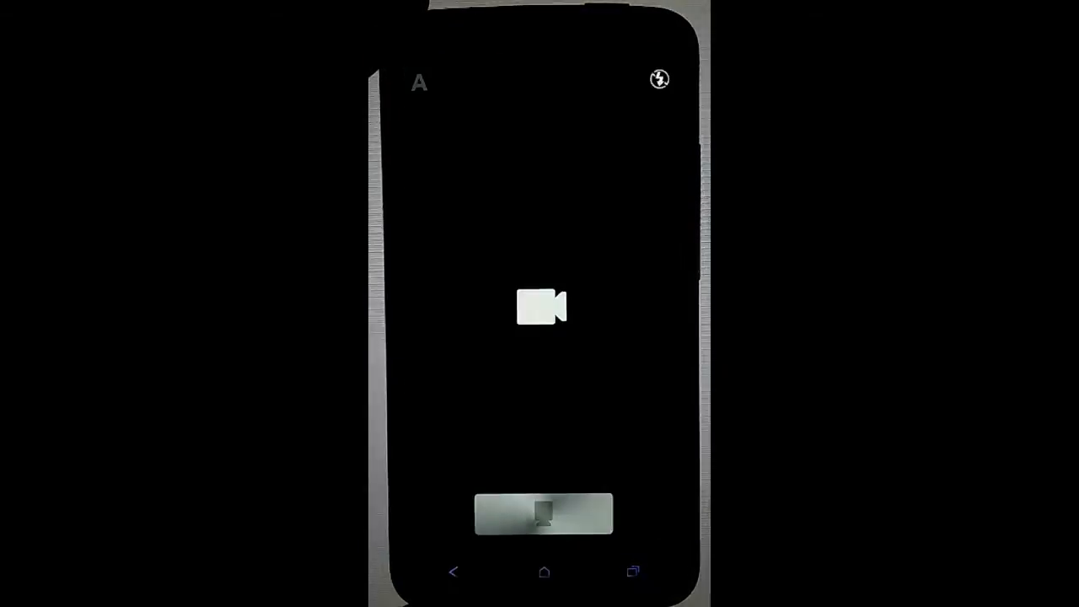
left_click(542, 515)
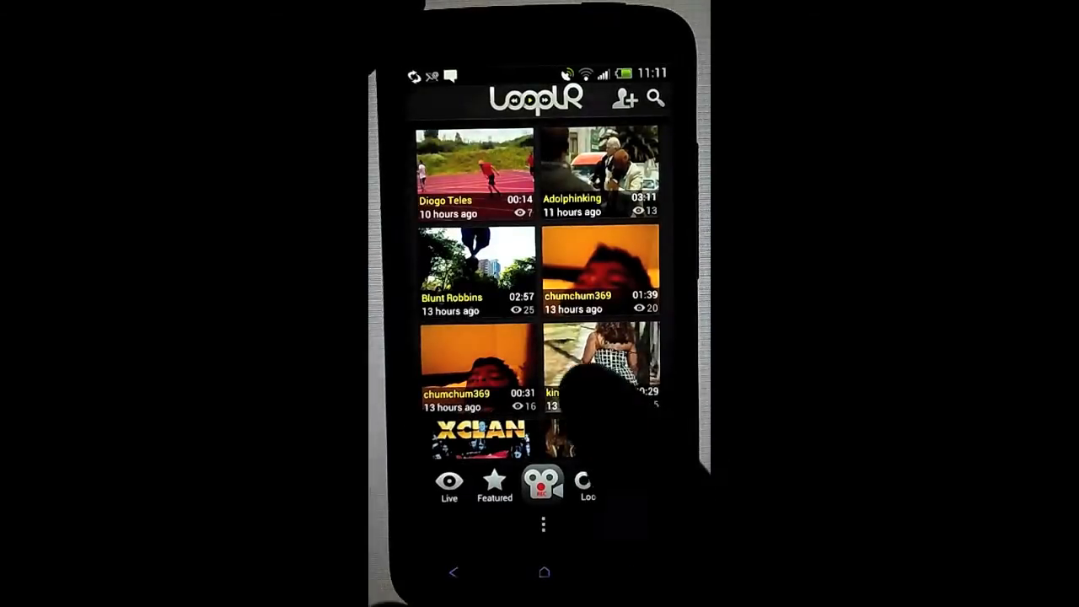
scroll("down", 3)
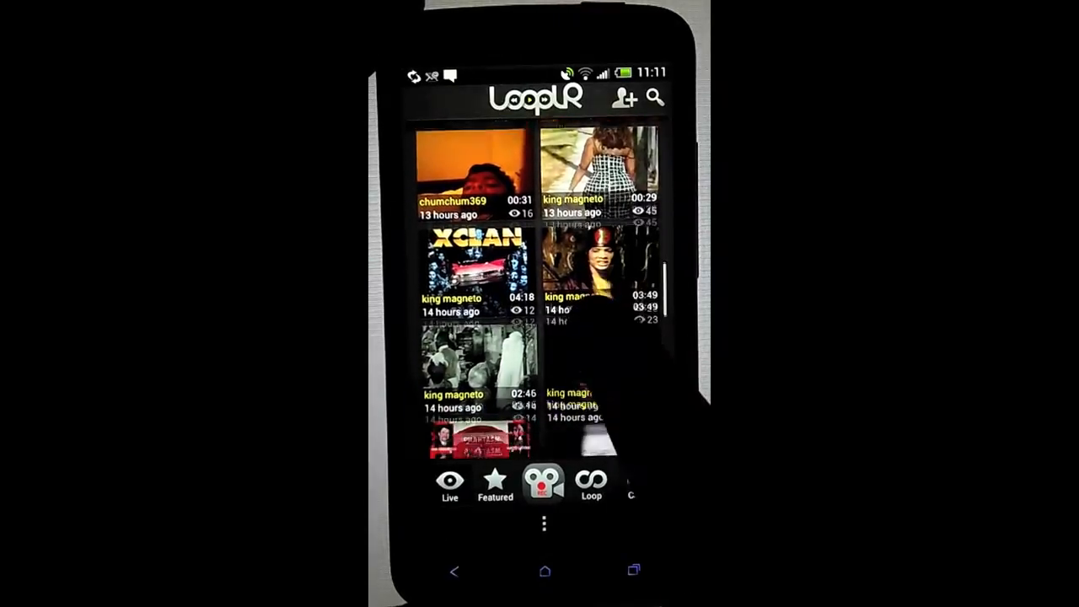
scroll("down", 3)
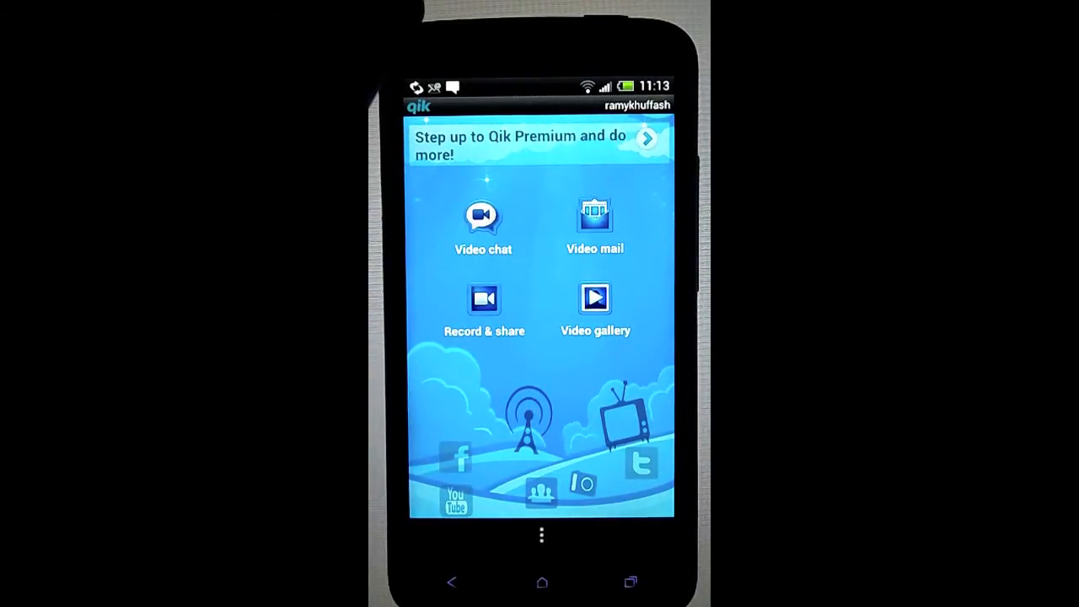
- Record a two-second Qik clip via Record & share and title it 'hello' for upload
left_click(483, 299)
type("hello")
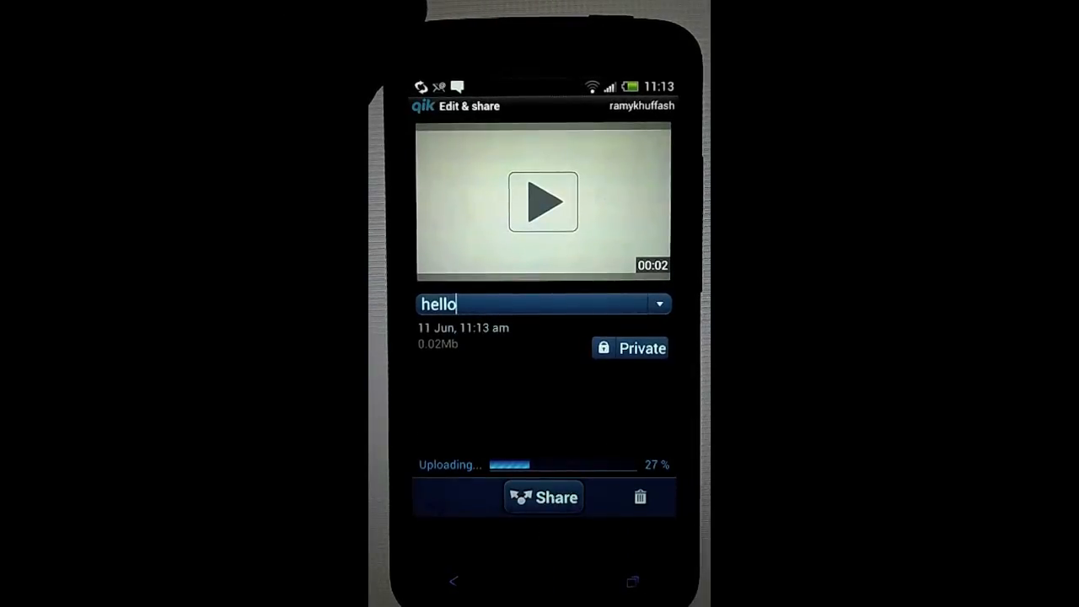
- Exit Qik Video's upload screen to the phone's home screen
left_click(544, 497)
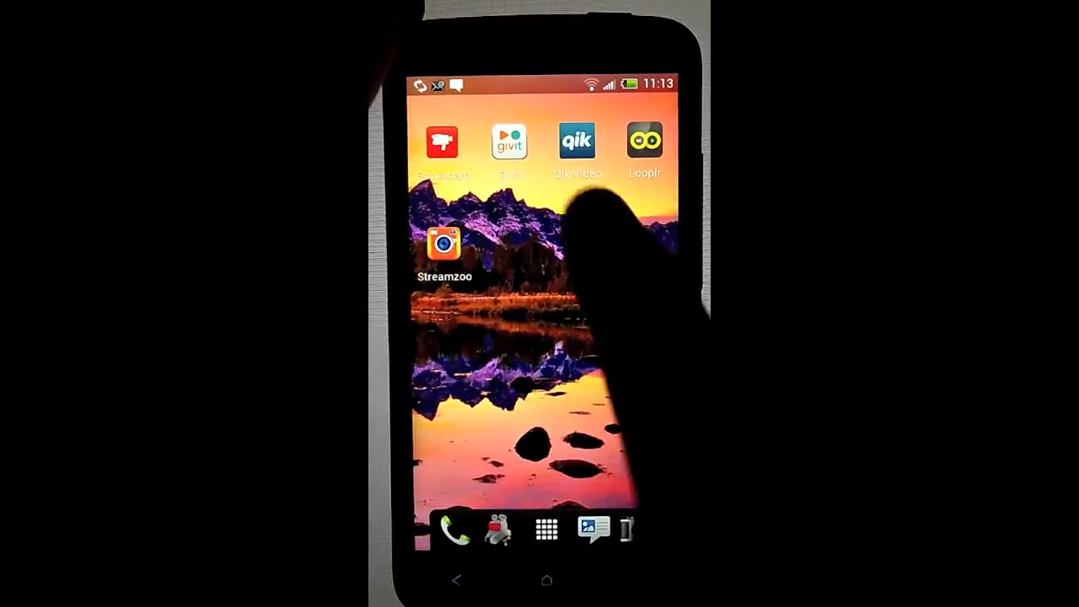
- Launch Givit from the home screen so its video camera is ready
left_click(510, 141)
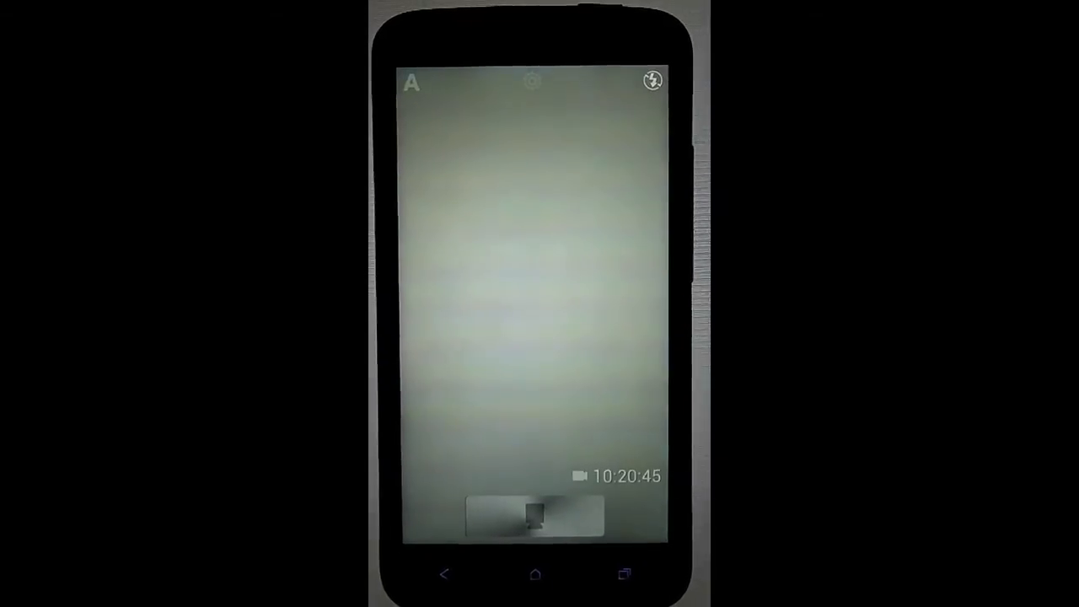
- Record a short Givit clip into the share form, then switch over to Socialcam
left_click(533, 516)
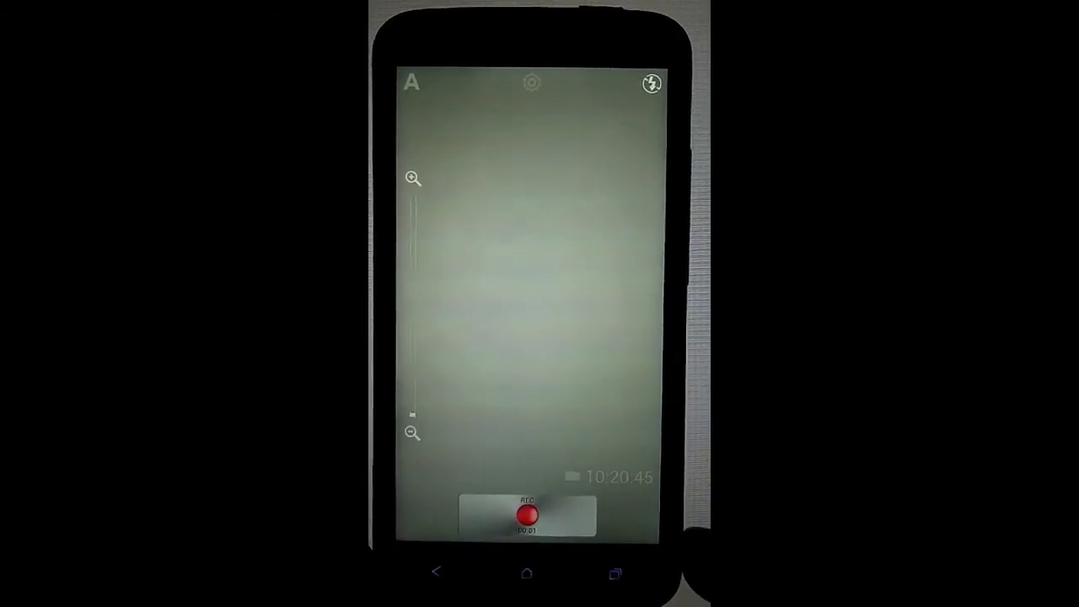
left_click(526, 514)
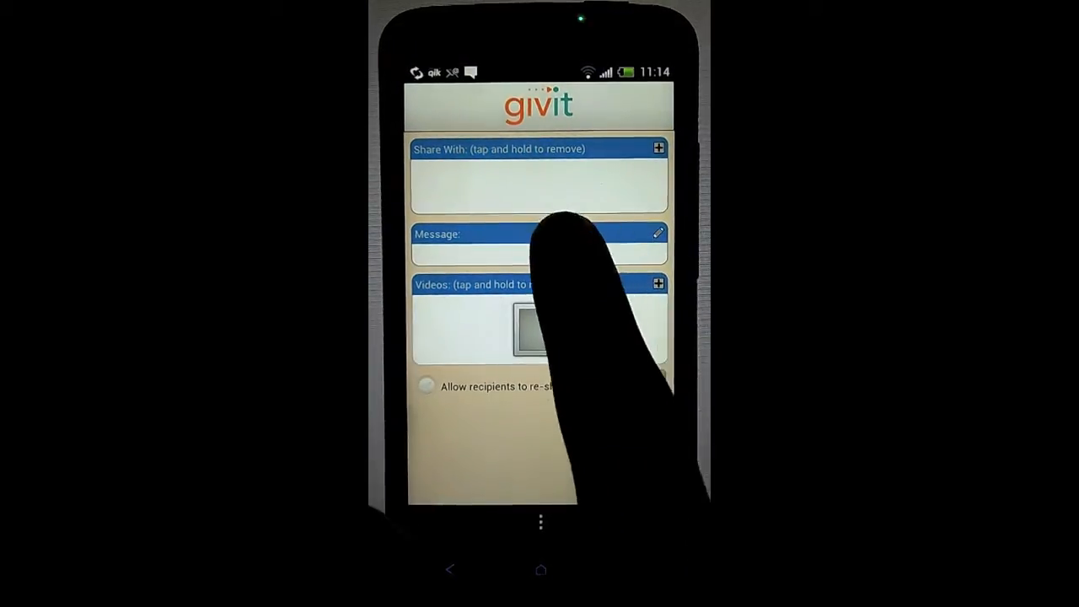
left_click(539, 244)
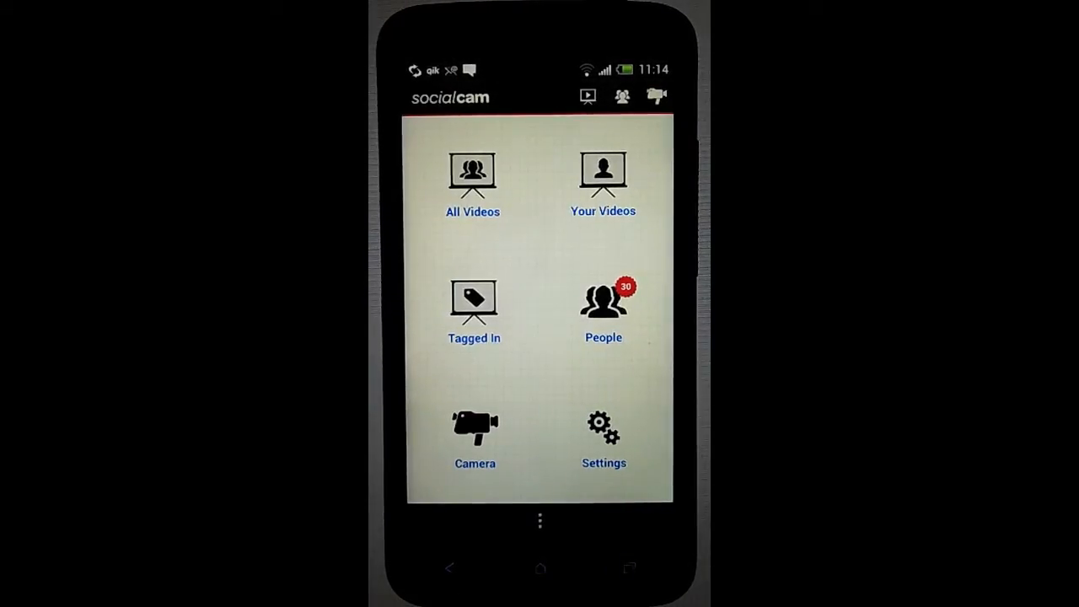
- Browse All Videos in Socialcam and record a new clip from the top-bar camera
left_click(473, 178)
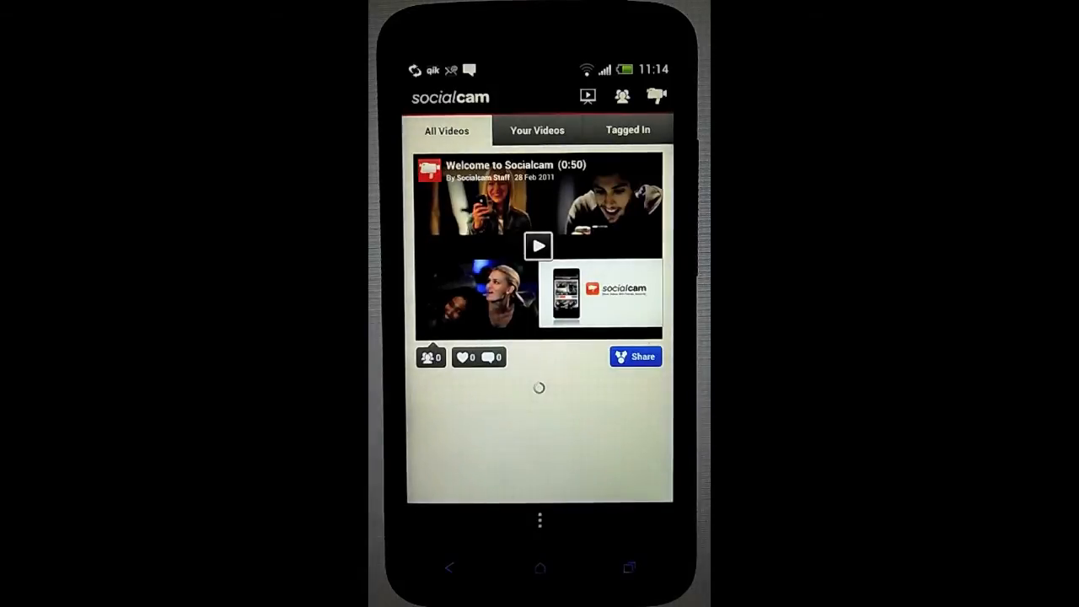
left_click(539, 245)
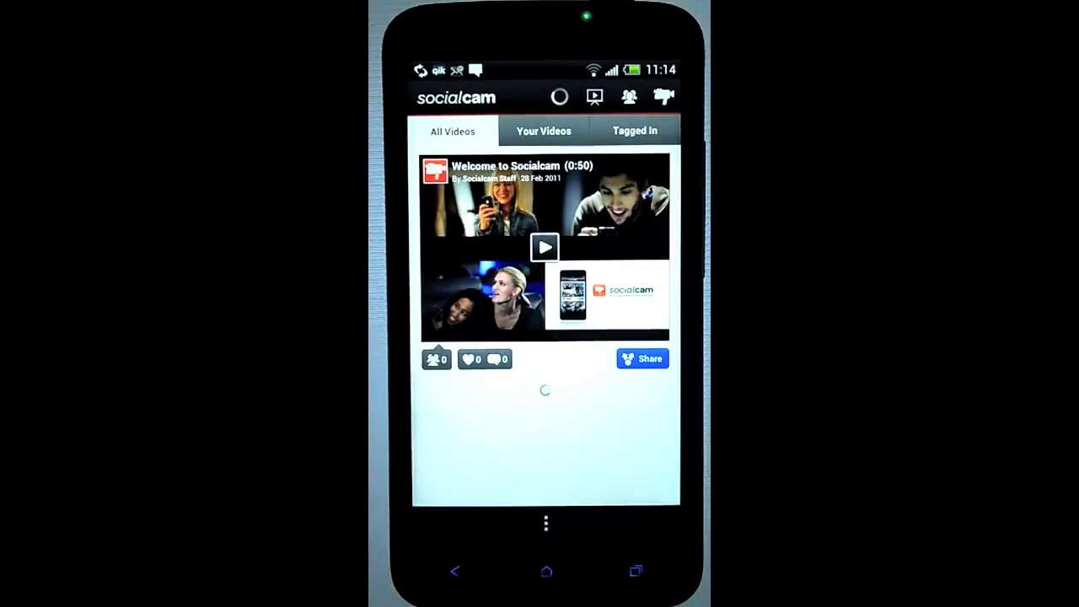
left_click(629, 95)
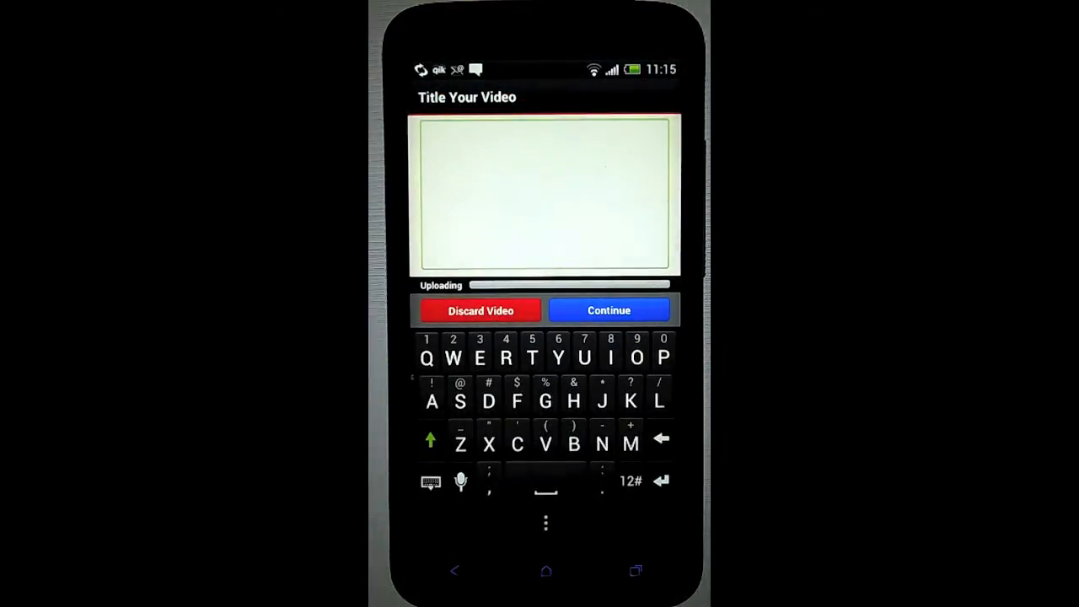
- Title the new video 'Hello', discard it via the confirmation dialog, and return home
type("He")
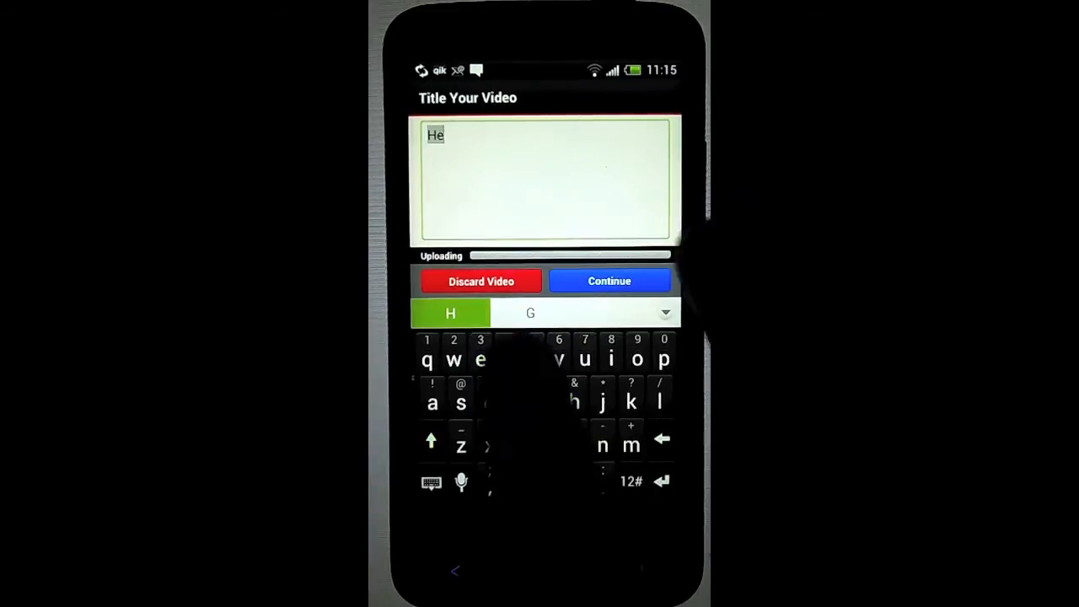
left_click(609, 281)
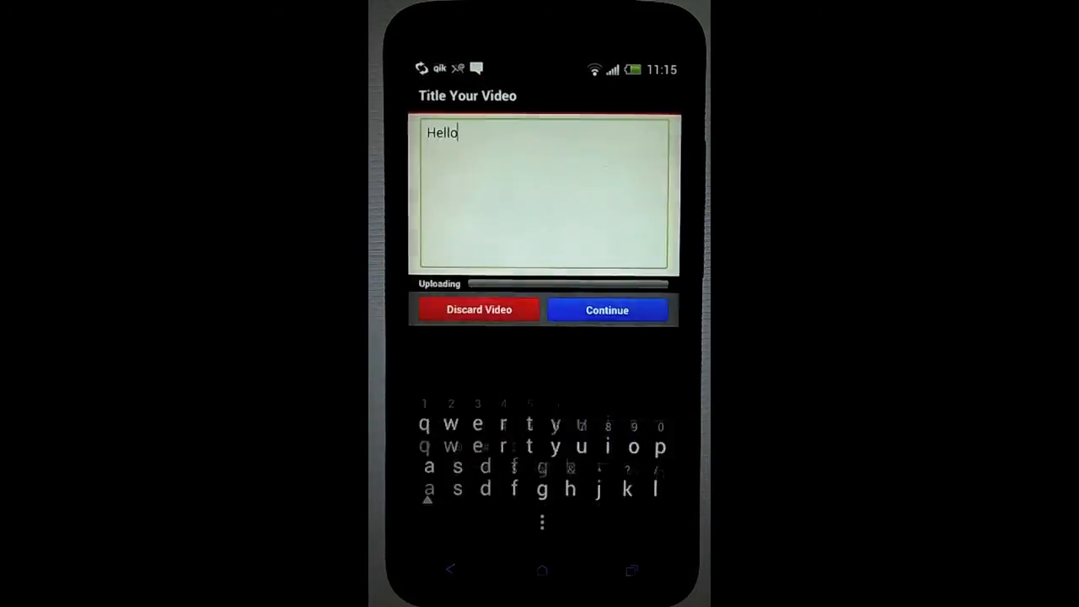
left_click(478, 310)
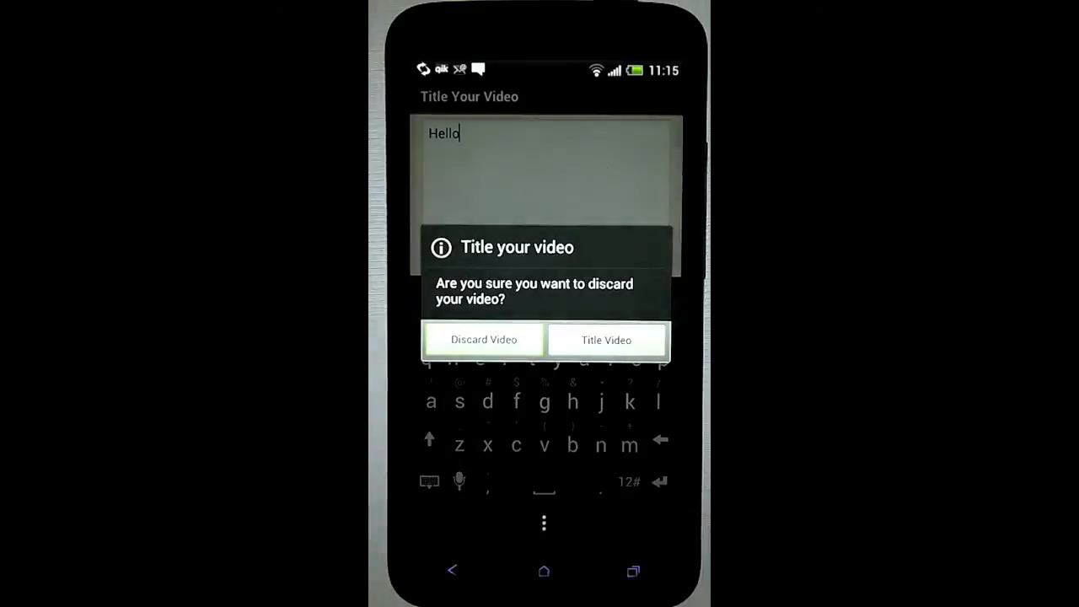
left_click(483, 339)
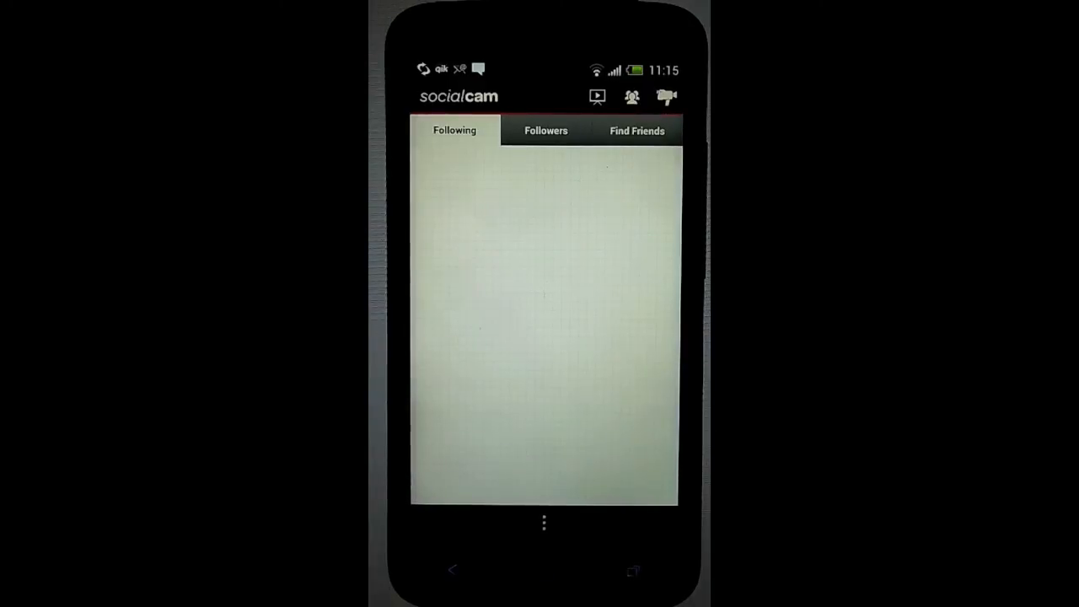
left_click(546, 571)
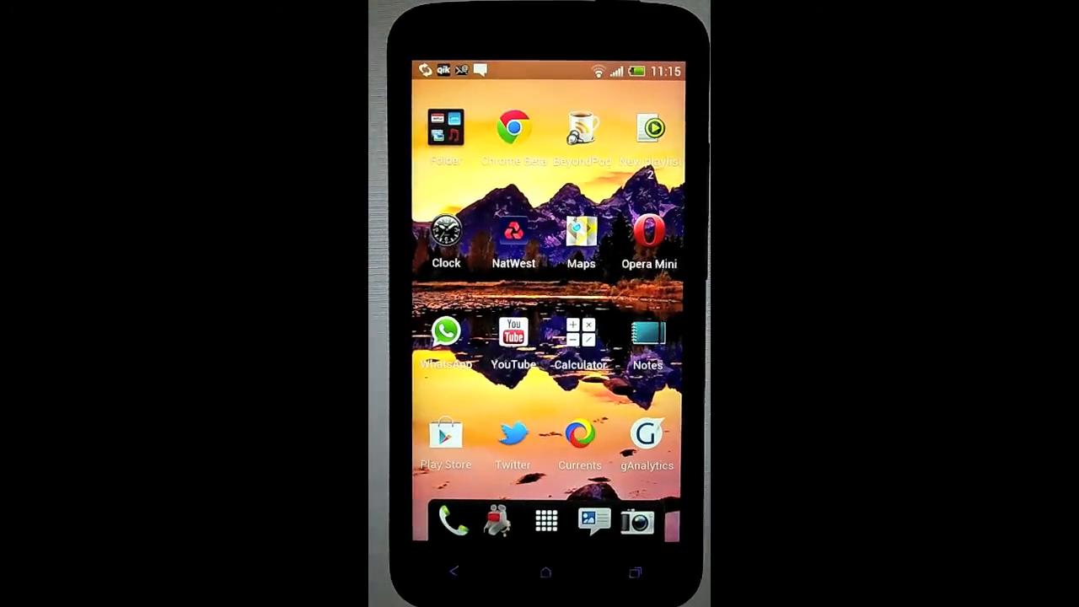